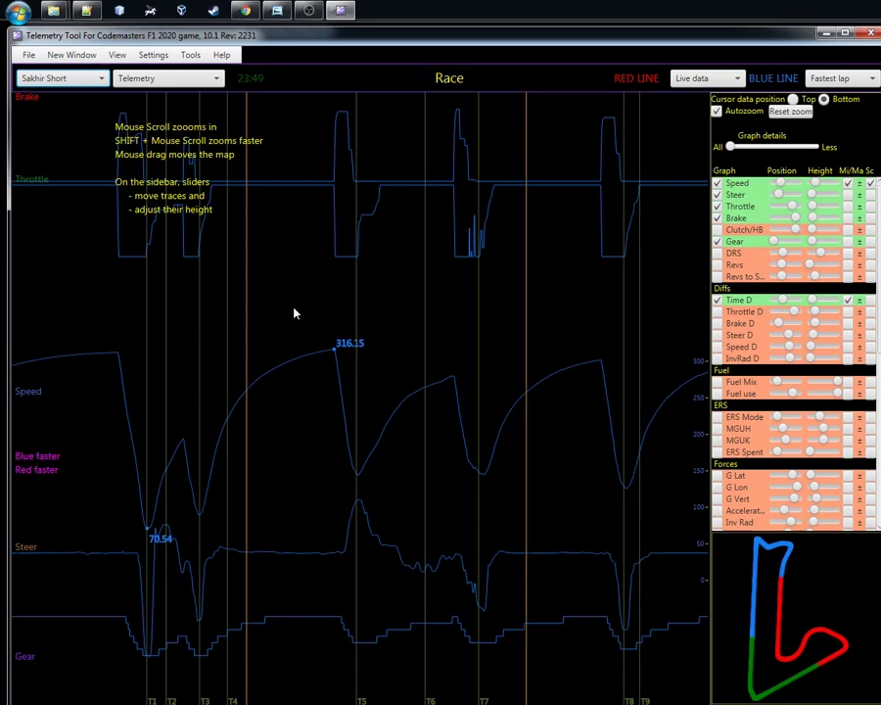
Choose Multilap Telemetry from the analysis view dropdown beside the track selector
{"action": "left_click", "coordinate": [169, 77]}
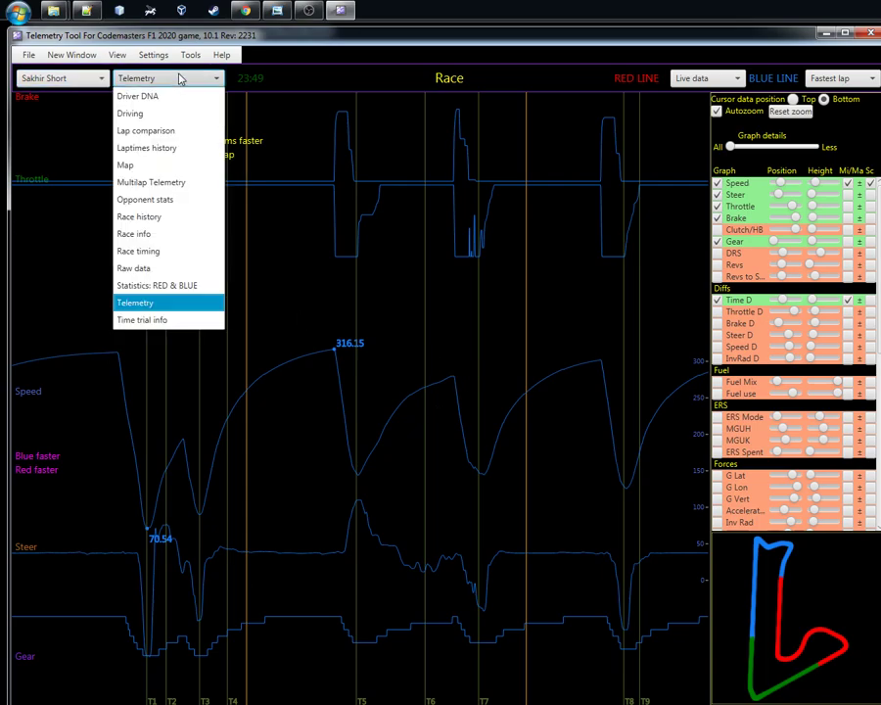
{"action": "mouse_move", "coordinate": [134, 267]}
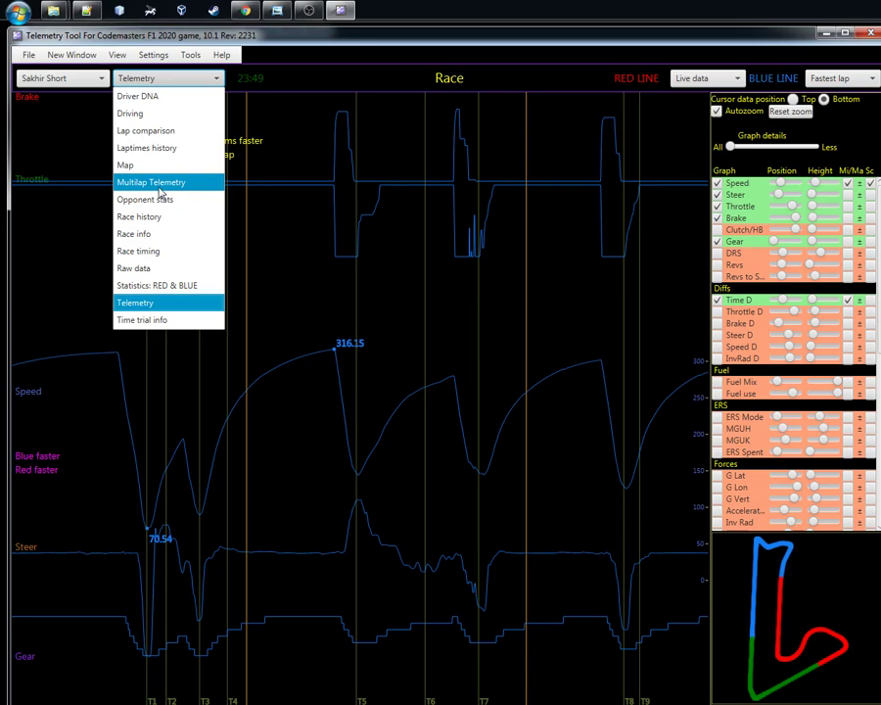
{"action": "left_click", "coordinate": [150, 182]}
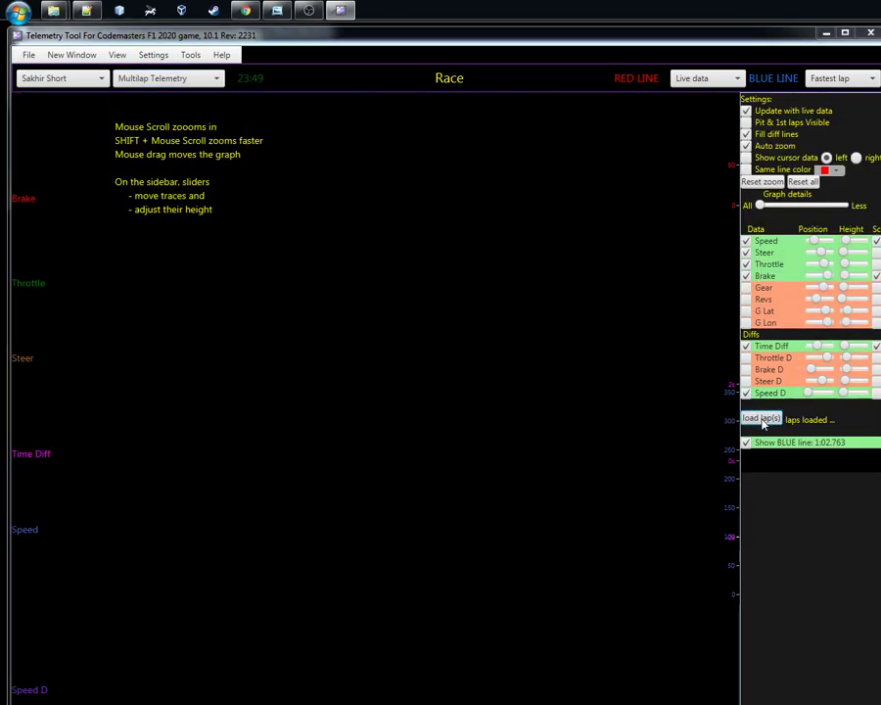
Load all saved sakhir_short lap CSV files via 'load lap(s)' to overlay their traces
{"action": "left_click", "coordinate": [762, 419]}
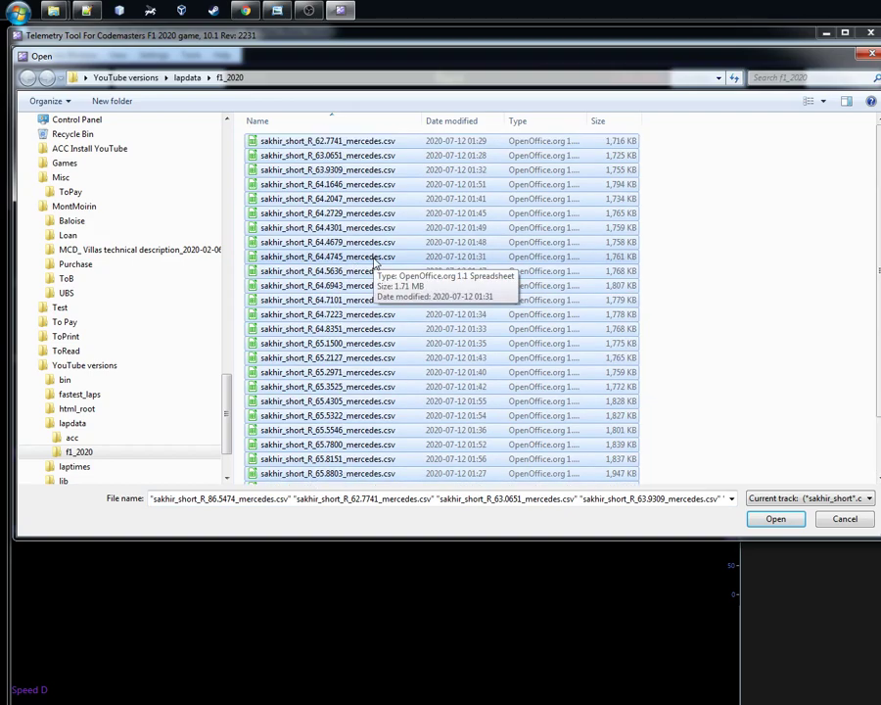
{"action": "left_click", "coordinate": [774, 519]}
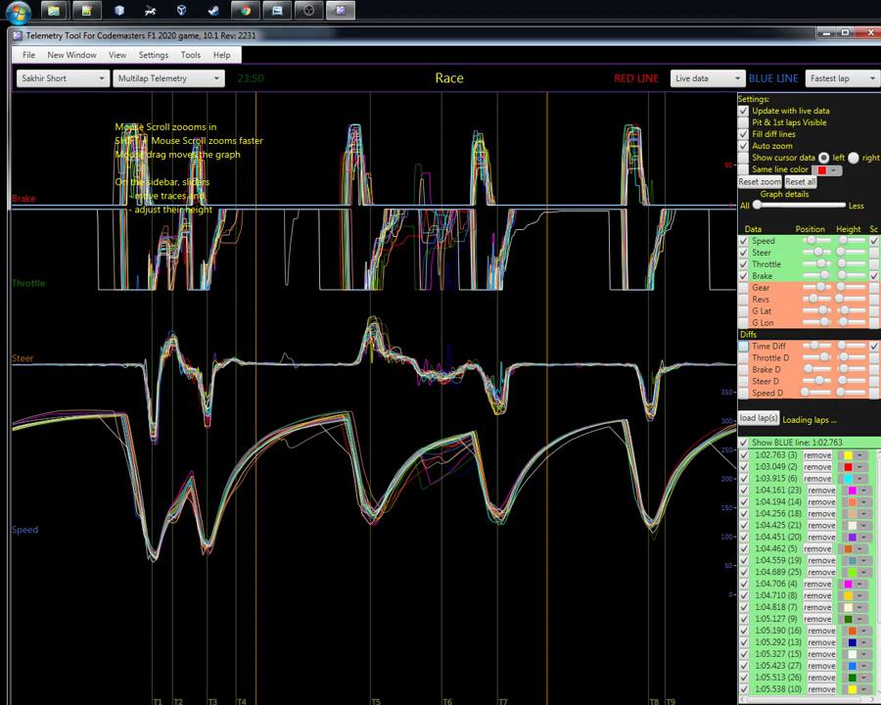
{"action": "scroll", "scroll_direction": "down", "scroll_amount": 3}
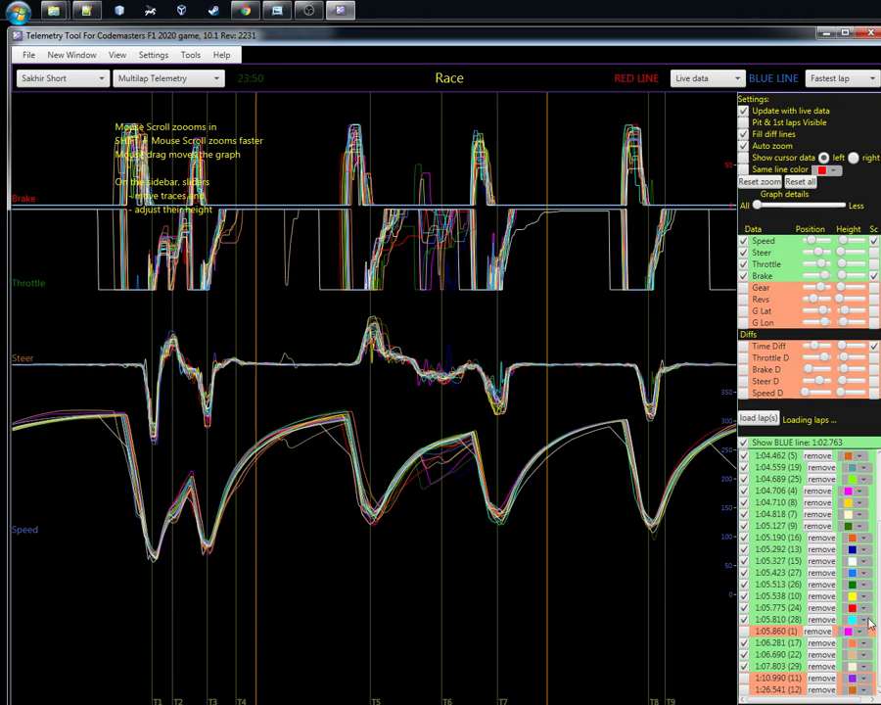
{"action": "mouse_move", "coordinate": [808, 632]}
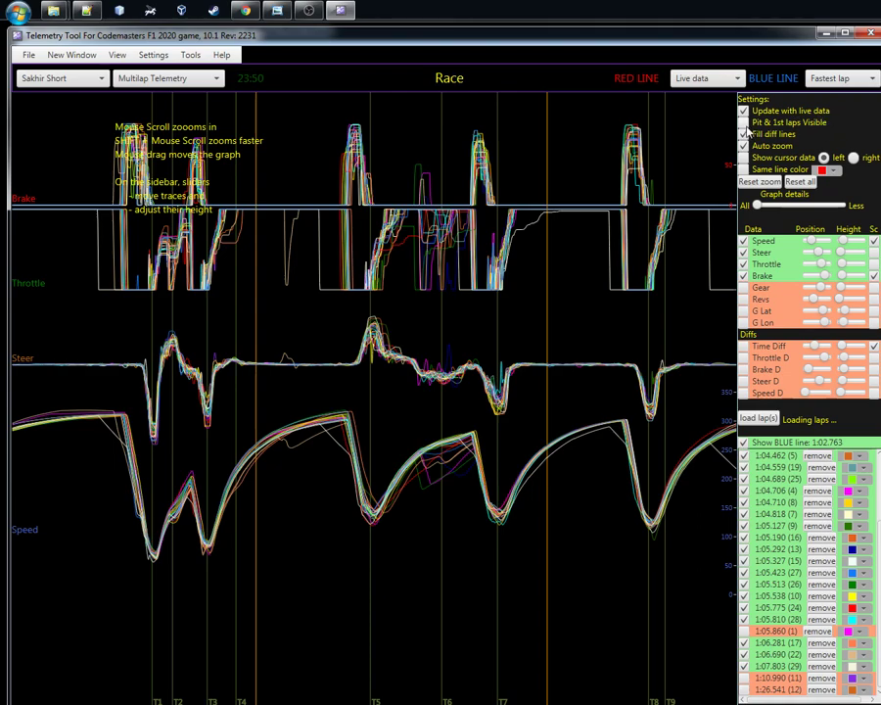
{"action": "mouse_move", "coordinate": [758, 132]}
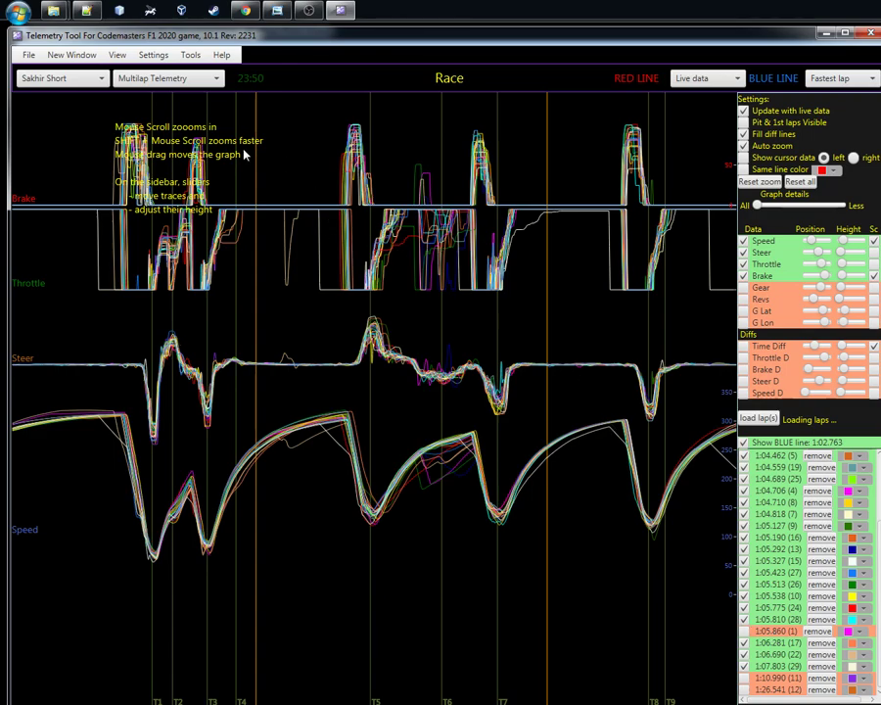
{"action": "mouse_move", "coordinate": [404, 456]}
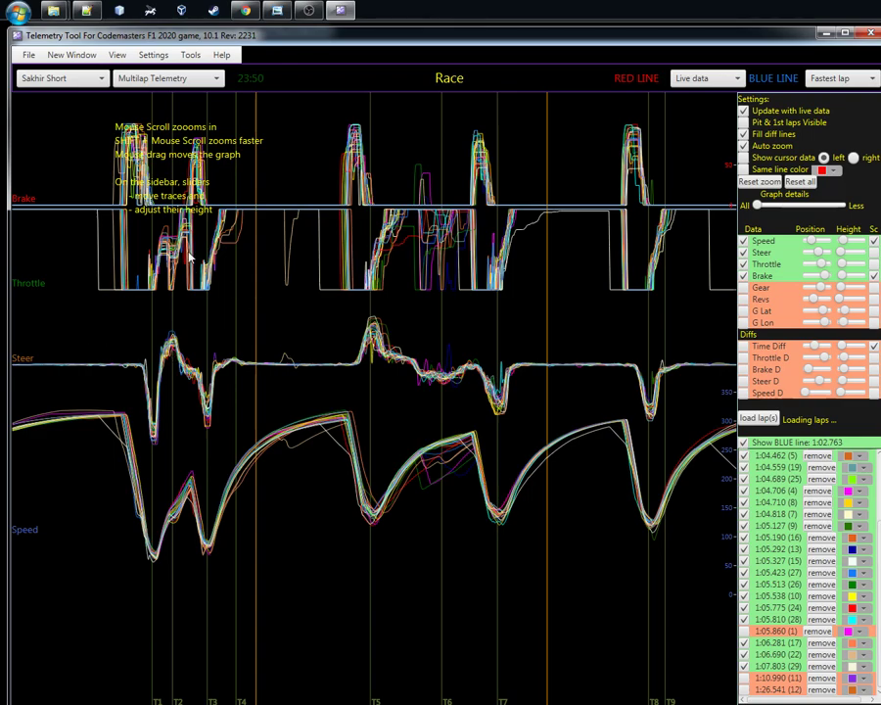
{"action": "mouse_move", "coordinate": [260, 320]}
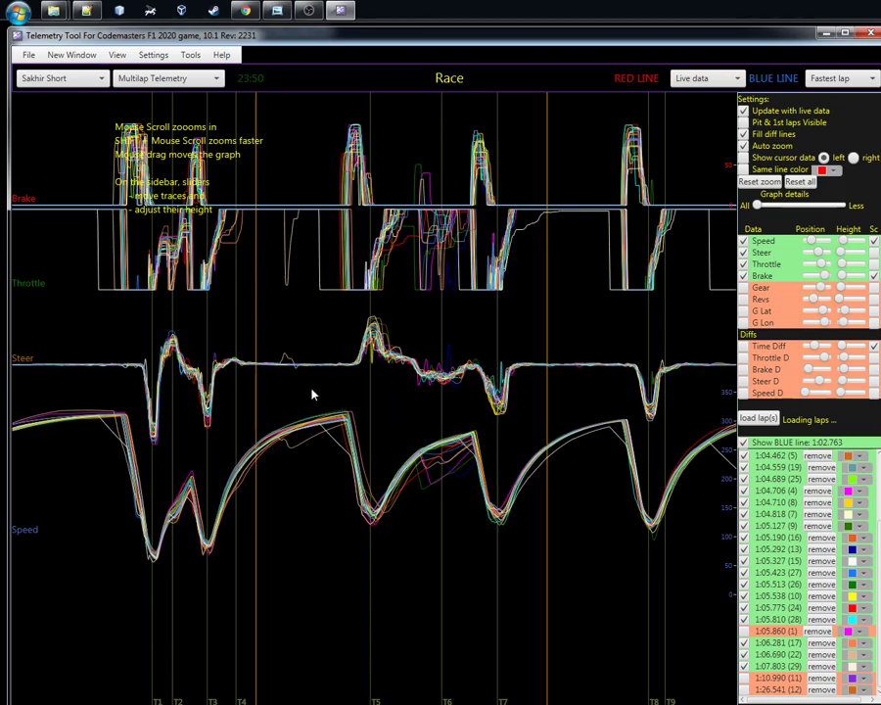
{"action": "mouse_move", "coordinate": [44, 434]}
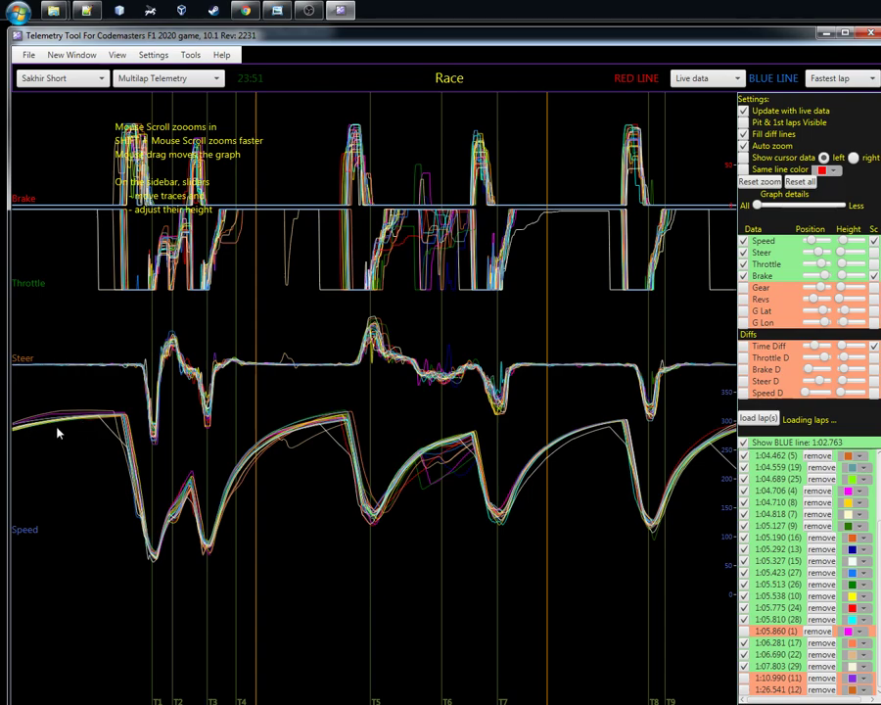
{"action": "mouse_move", "coordinate": [104, 411]}
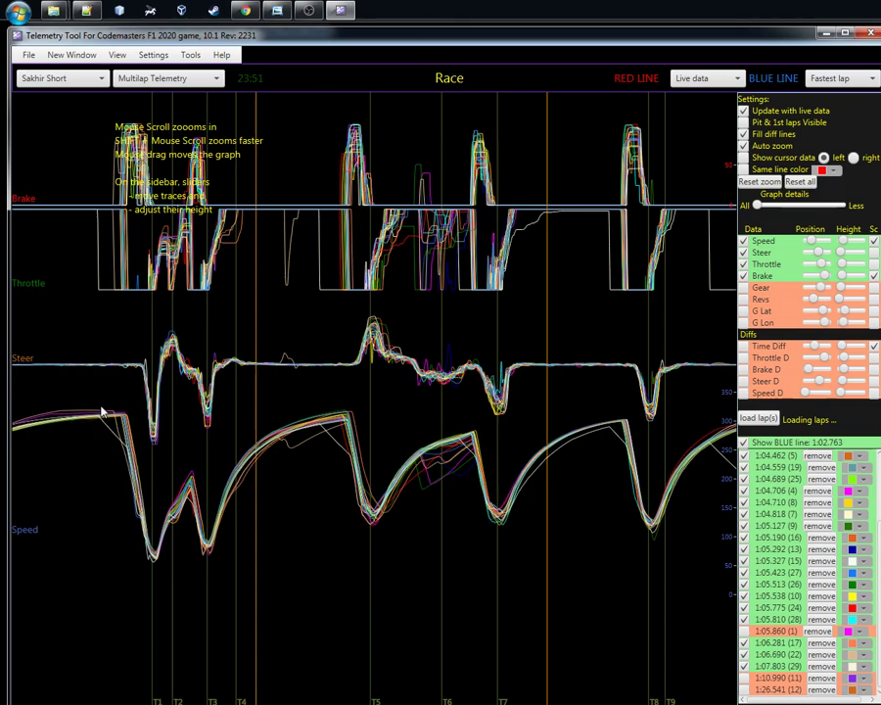
{"action": "mouse_move", "coordinate": [100, 421]}
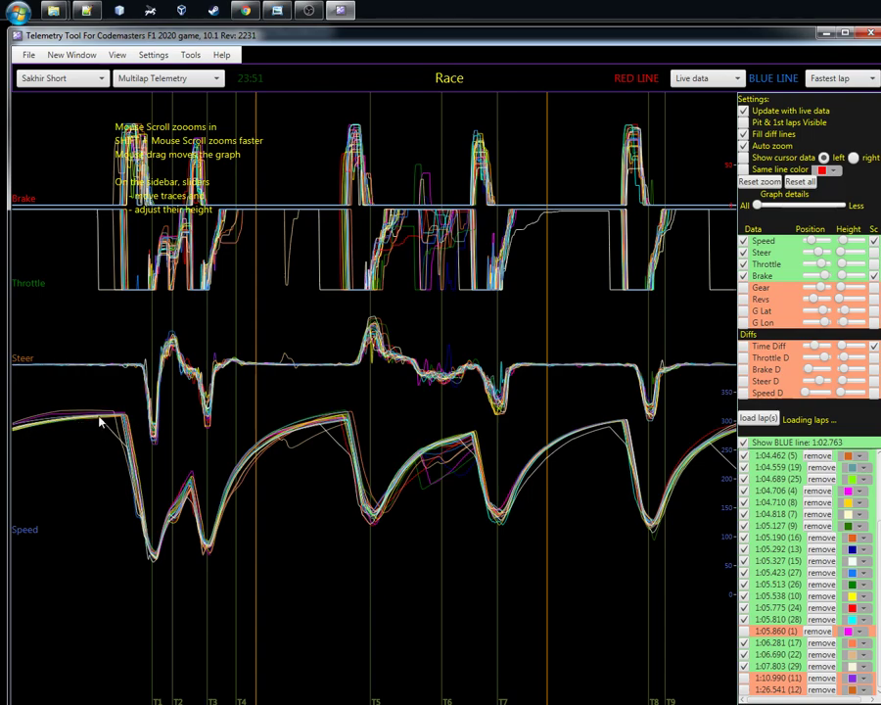
{"action": "mouse_move", "coordinate": [117, 416]}
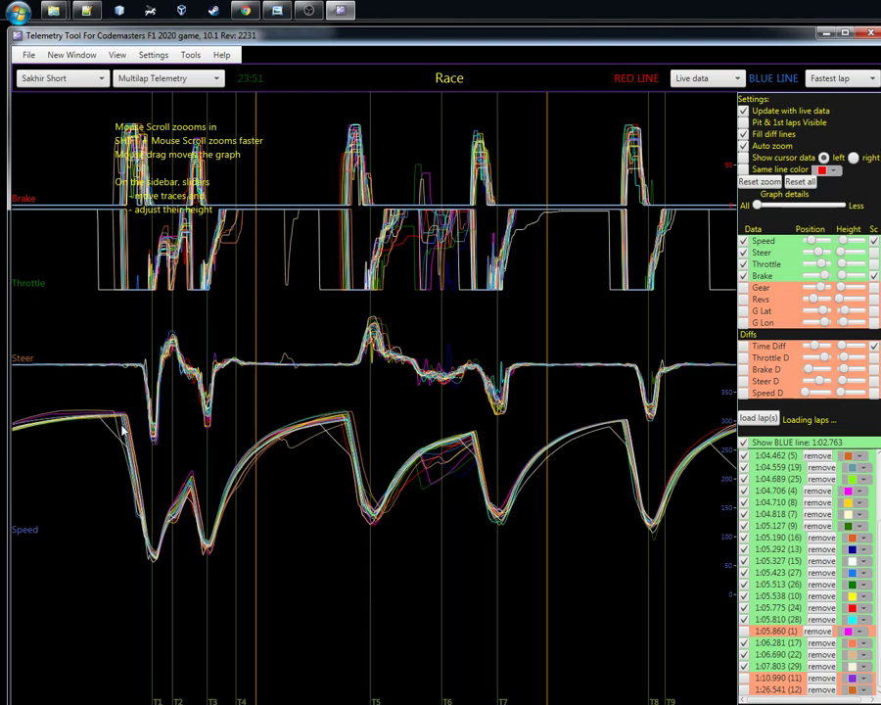
{"action": "mouse_move", "coordinate": [186, 484]}
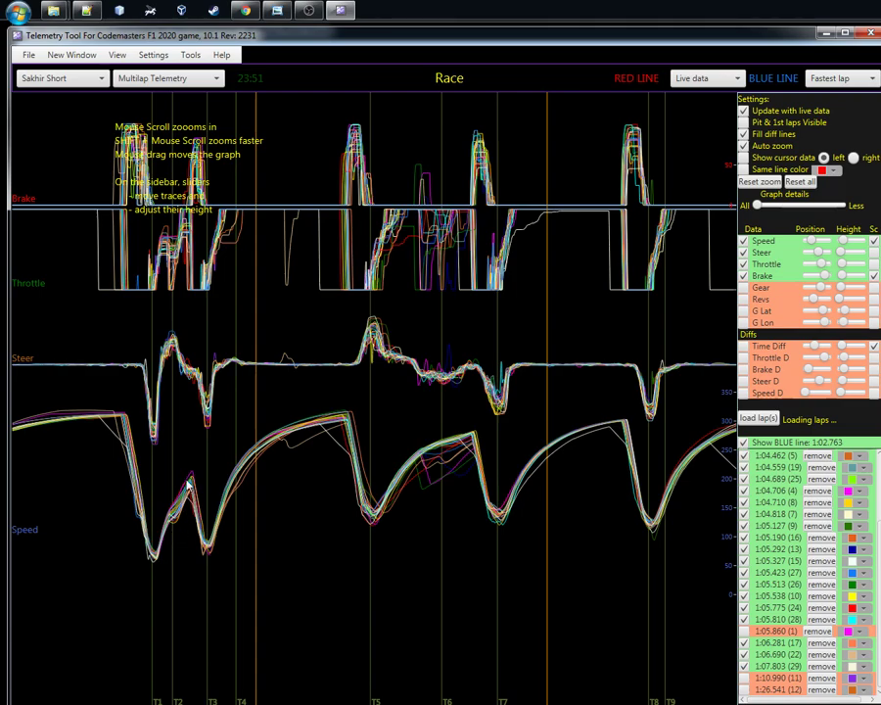
{"action": "mouse_move", "coordinate": [214, 528]}
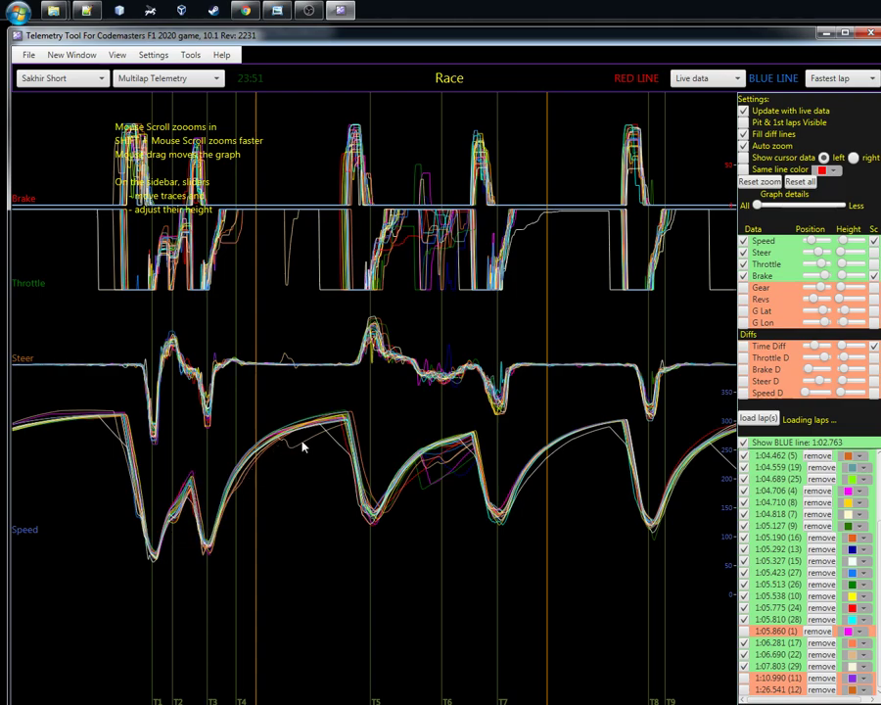
{"action": "mouse_move", "coordinate": [282, 441]}
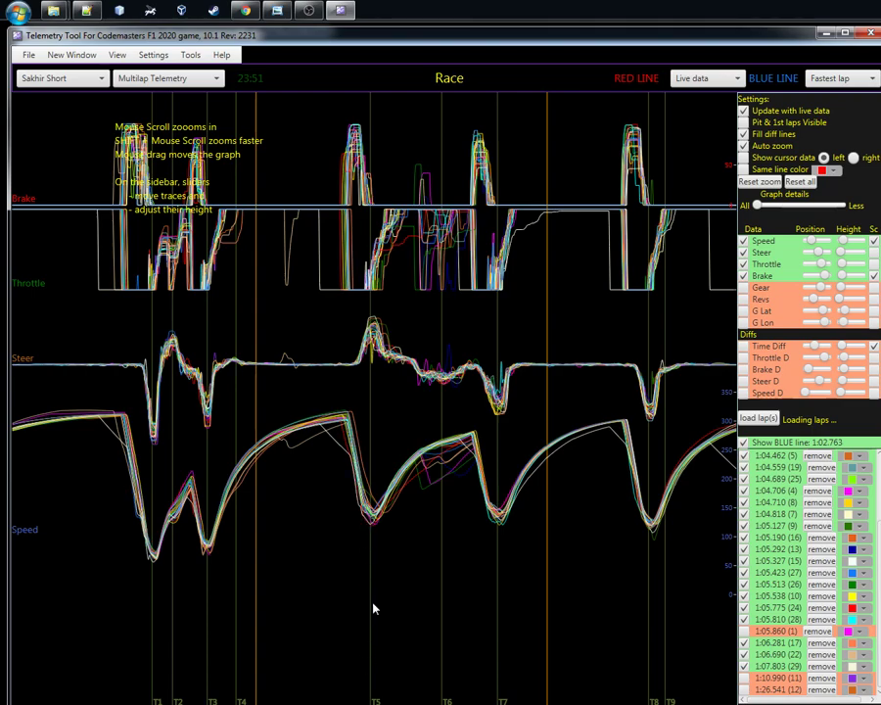
{"action": "mouse_move", "coordinate": [373, 658]}
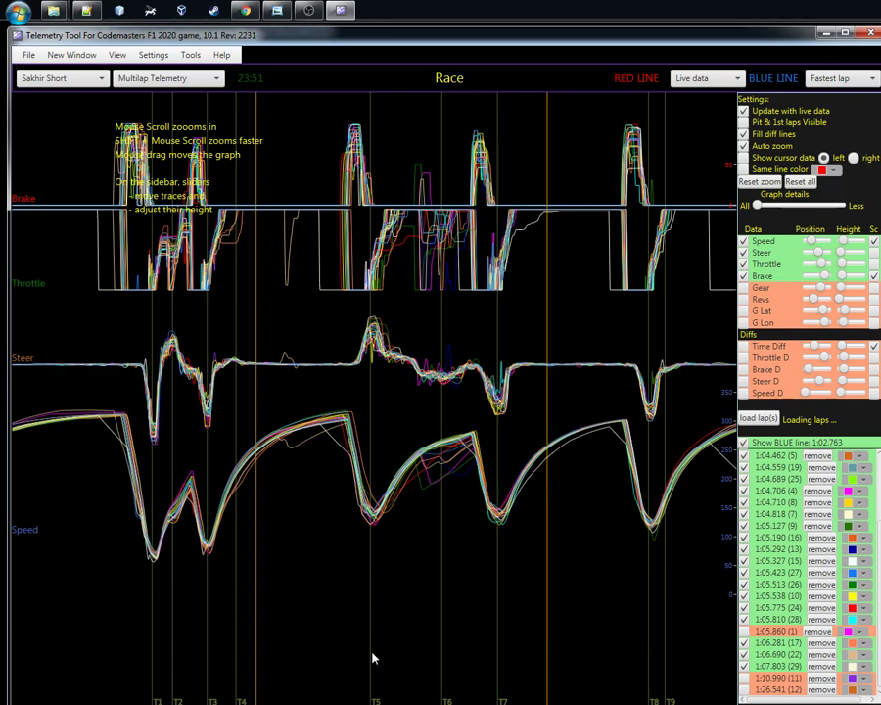
{"action": "mouse_move", "coordinate": [348, 503]}
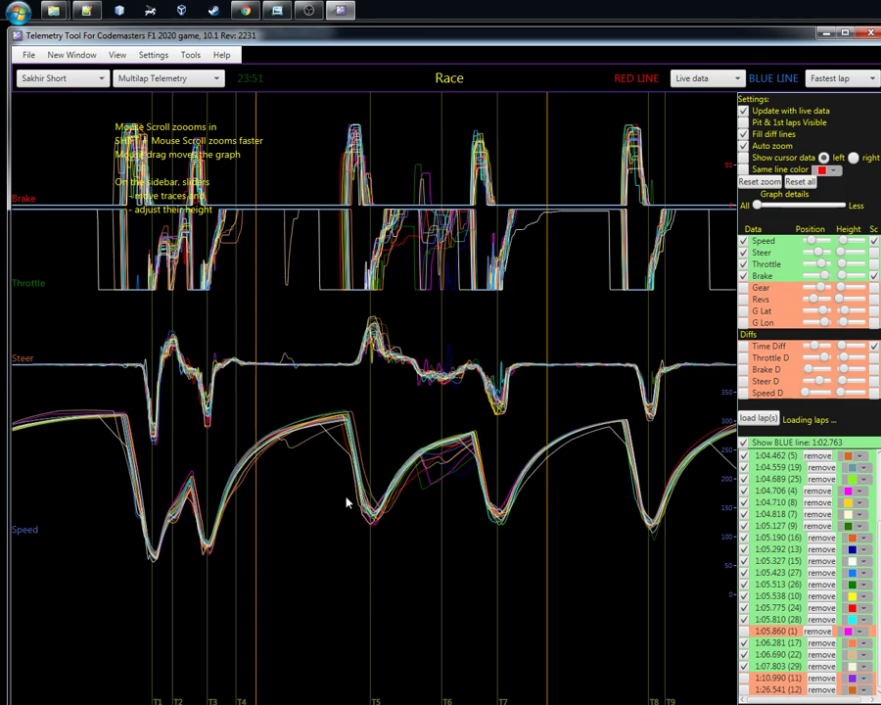
{"action": "mouse_move", "coordinate": [372, 526]}
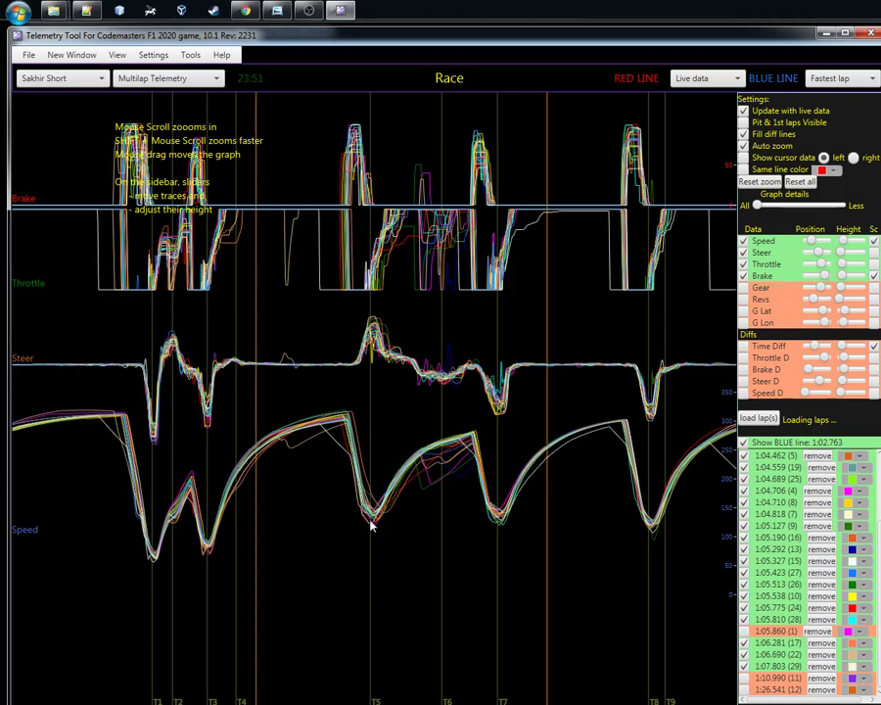
{"action": "mouse_move", "coordinate": [364, 537]}
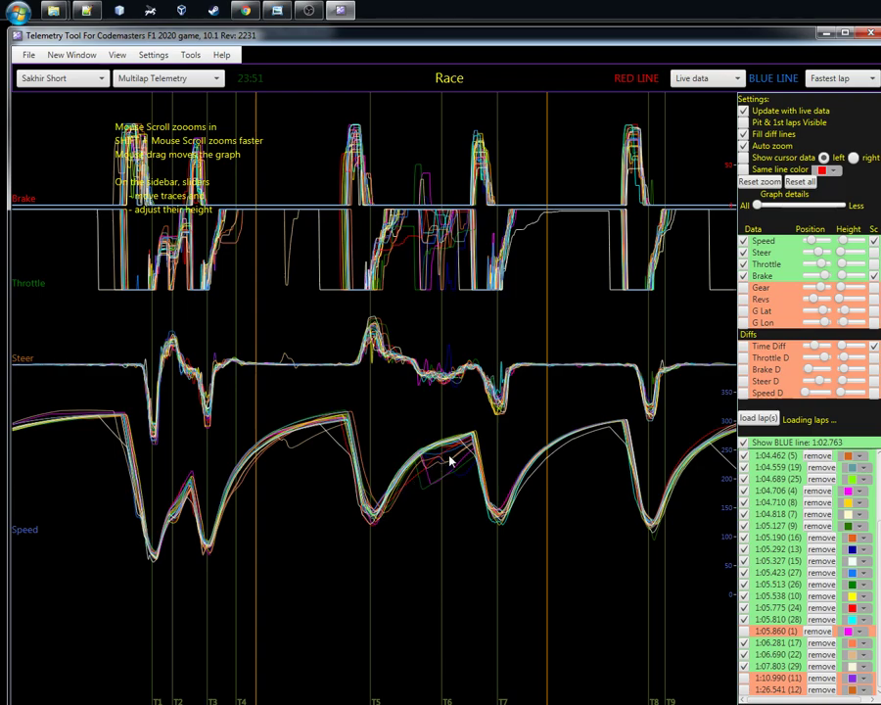
{"action": "mouse_move", "coordinate": [428, 472]}
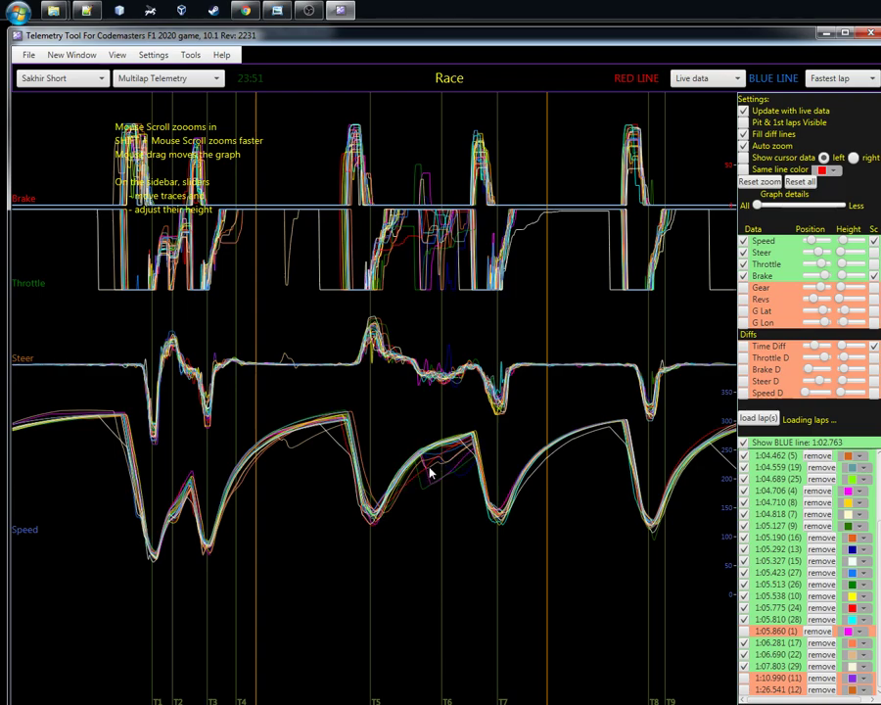
{"action": "mouse_move", "coordinate": [462, 458]}
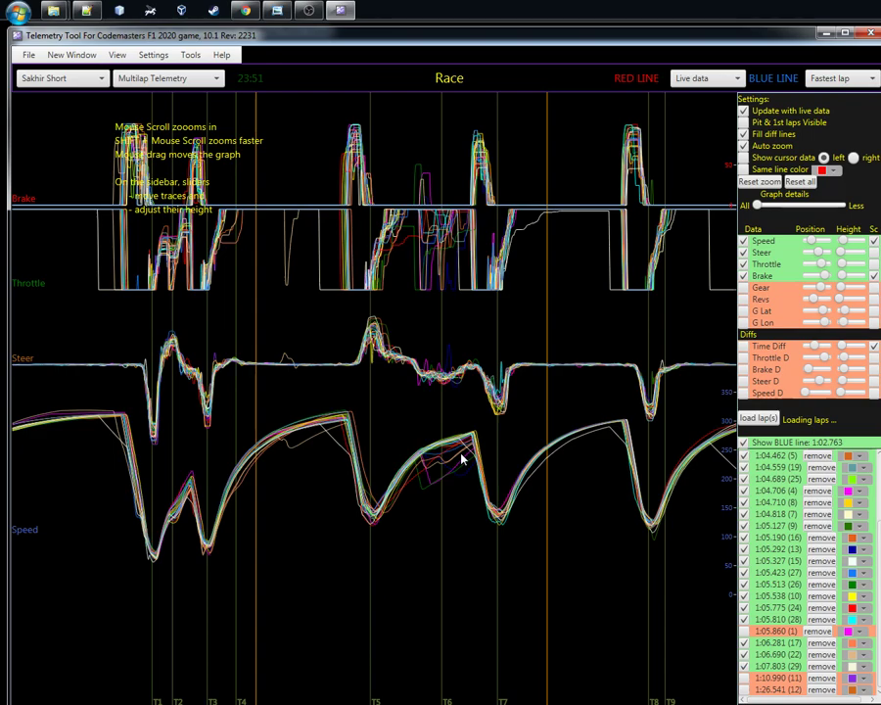
{"action": "mouse_move", "coordinate": [416, 431]}
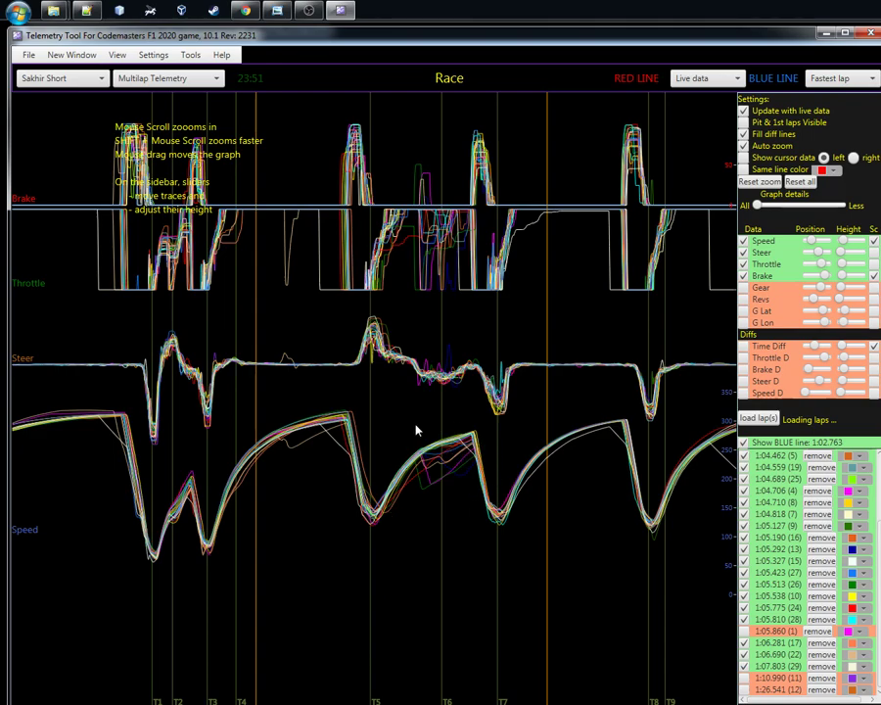
{"action": "mouse_move", "coordinate": [472, 532]}
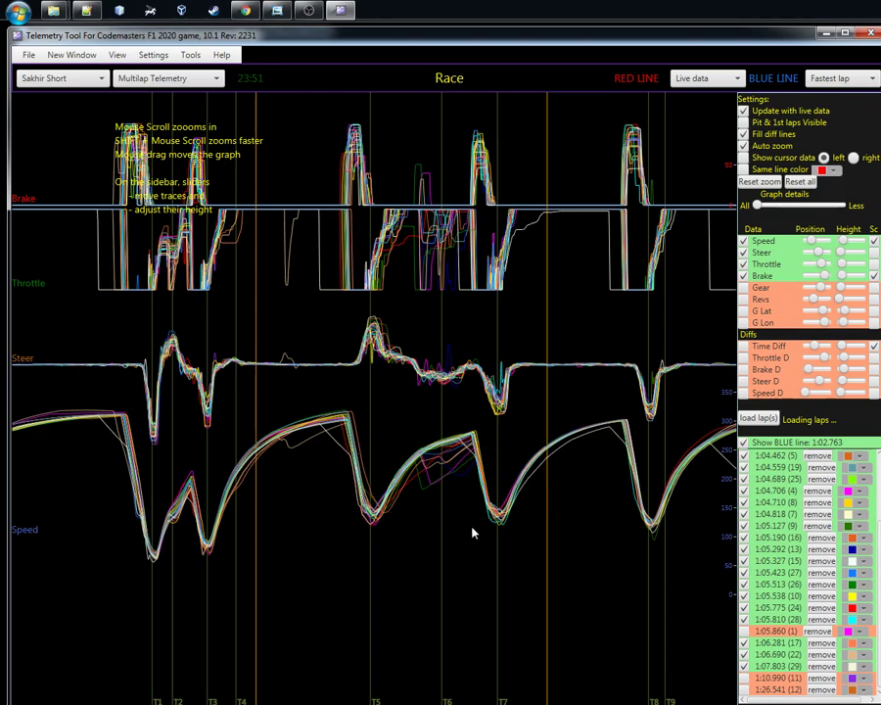
{"action": "mouse_move", "coordinate": [500, 514]}
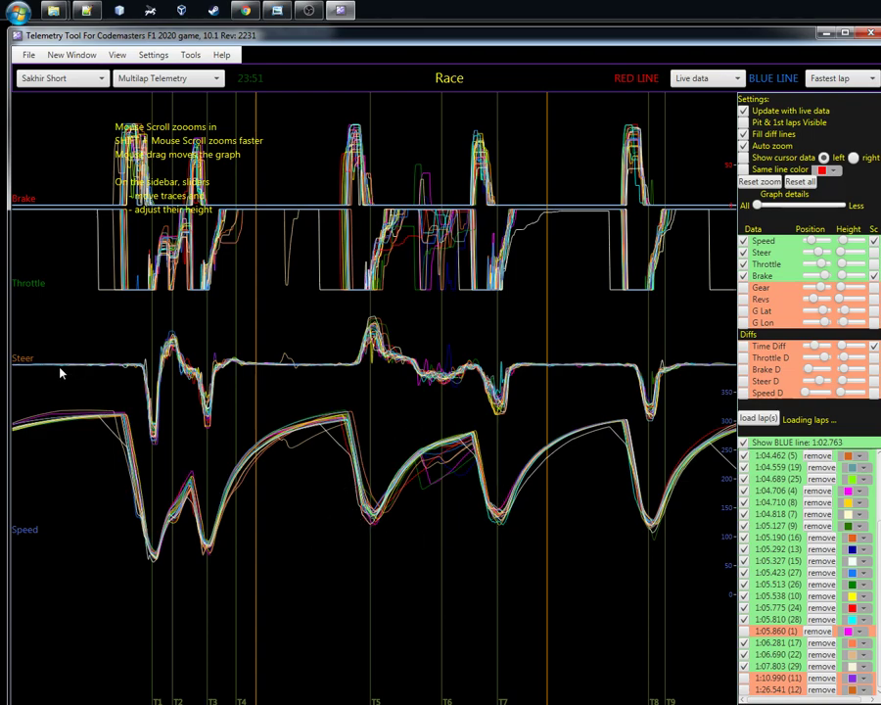
{"action": "mouse_move", "coordinate": [144, 374]}
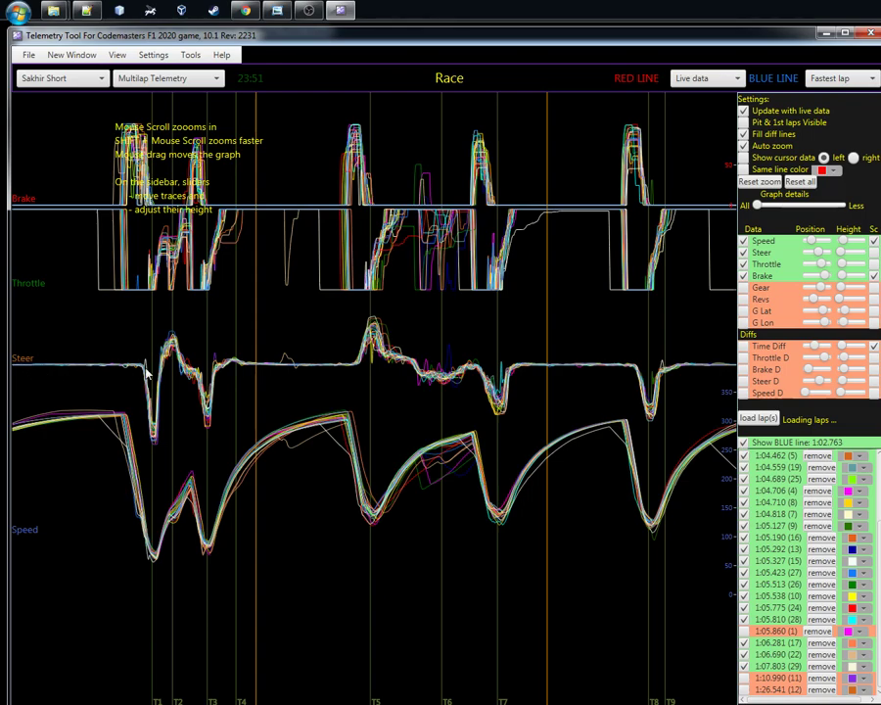
{"action": "mouse_move", "coordinate": [194, 378]}
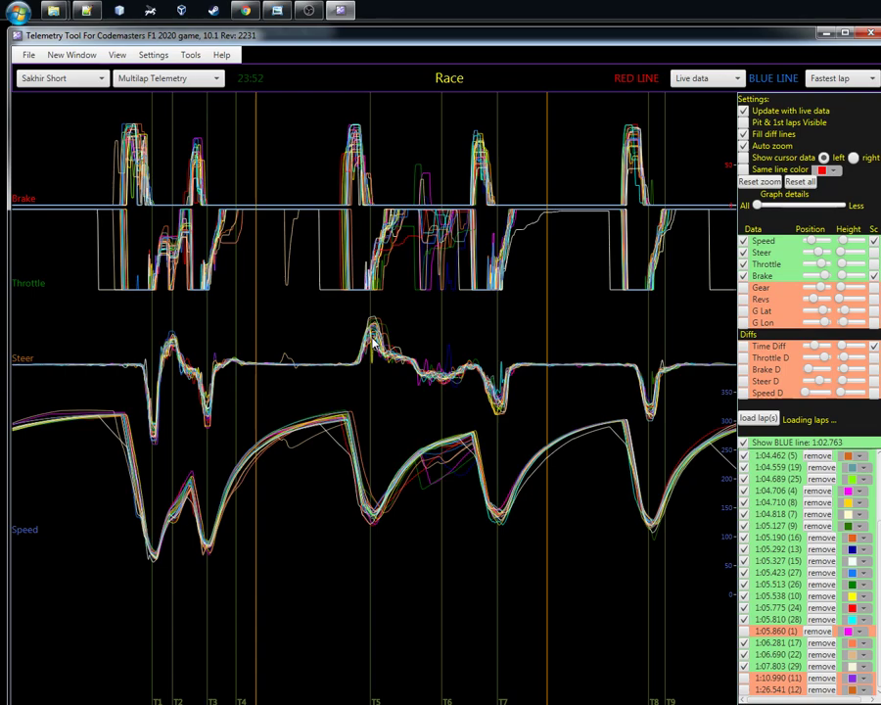
{"action": "mouse_move", "coordinate": [400, 369]}
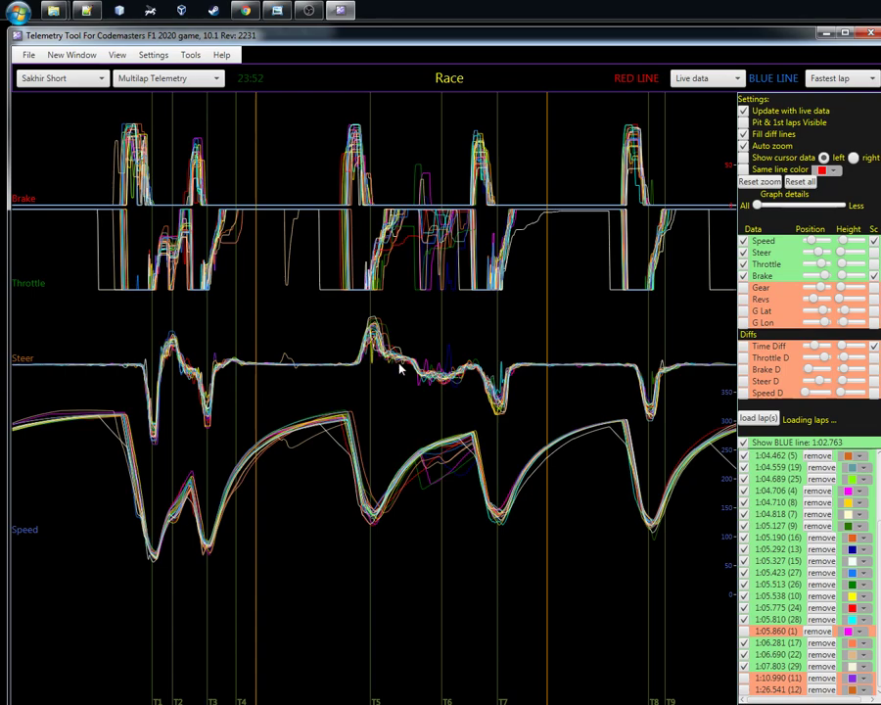
{"action": "mouse_move", "coordinate": [448, 380]}
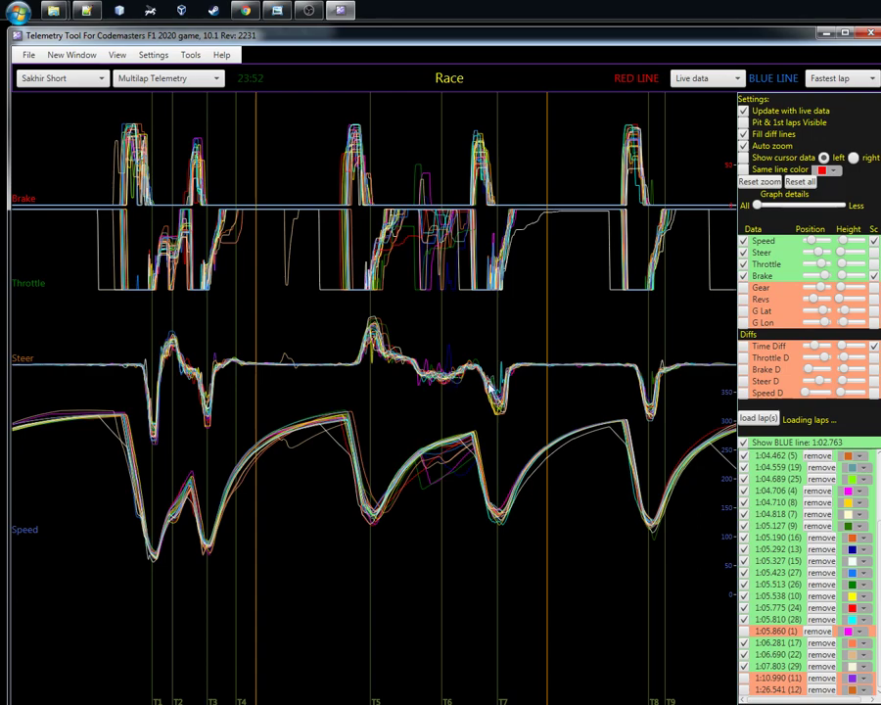
{"action": "mouse_move", "coordinate": [494, 399]}
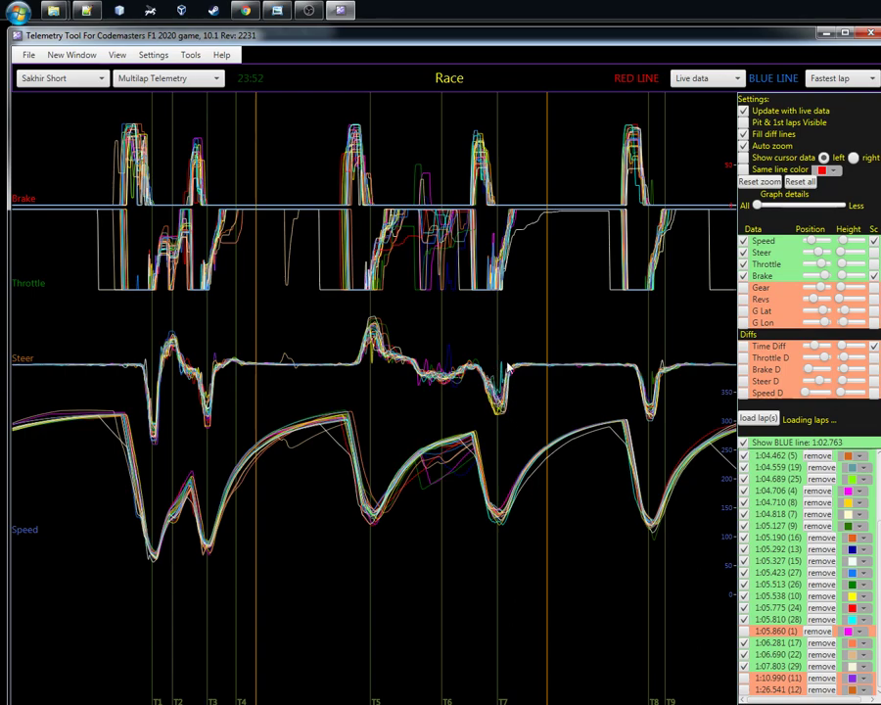
{"action": "mouse_move", "coordinate": [597, 370]}
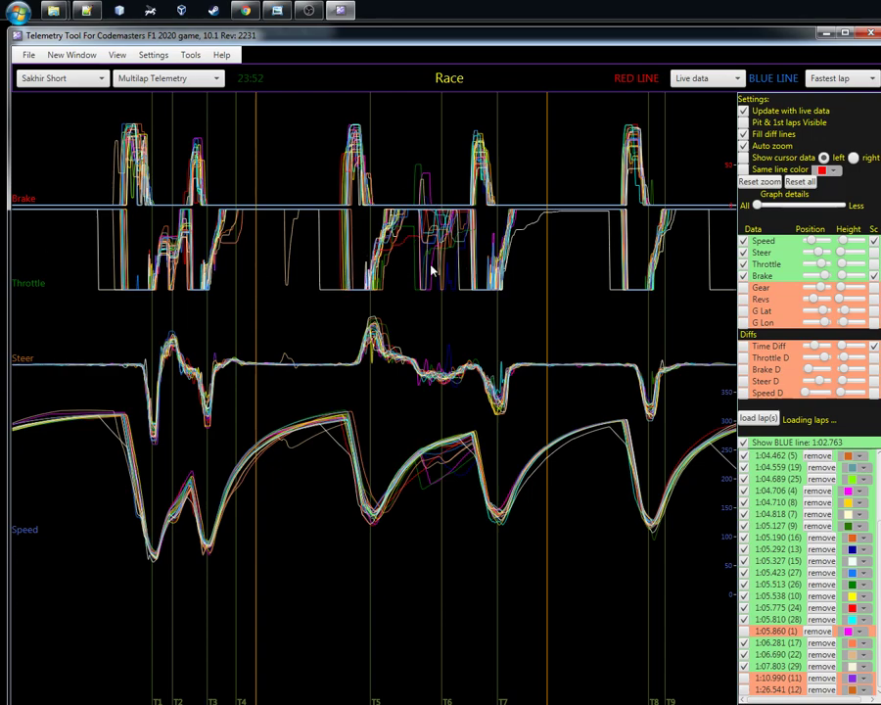
{"action": "mouse_move", "coordinate": [358, 250]}
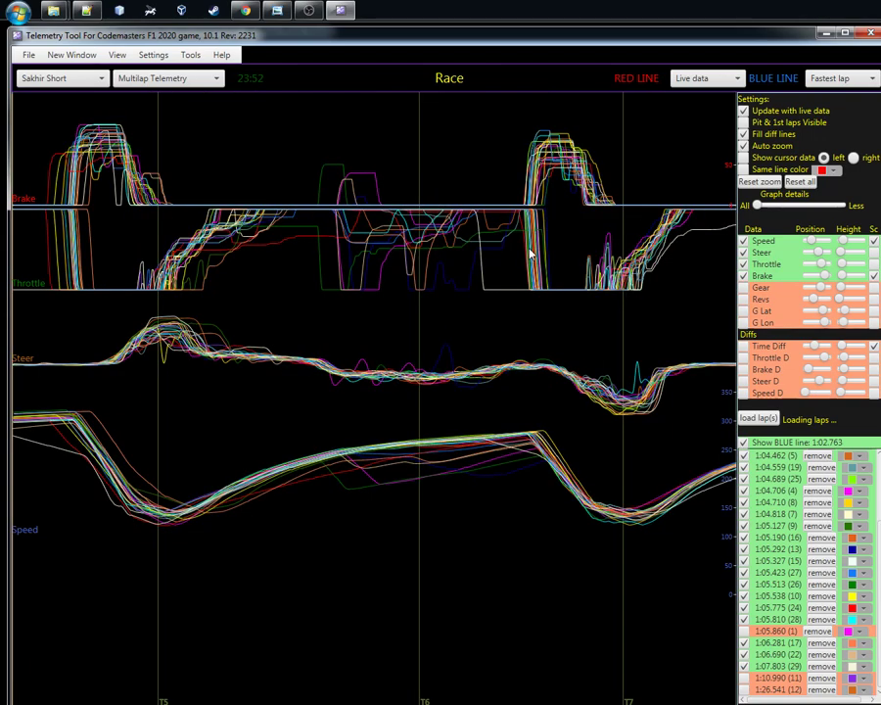
{"action": "mouse_move", "coordinate": [372, 581]}
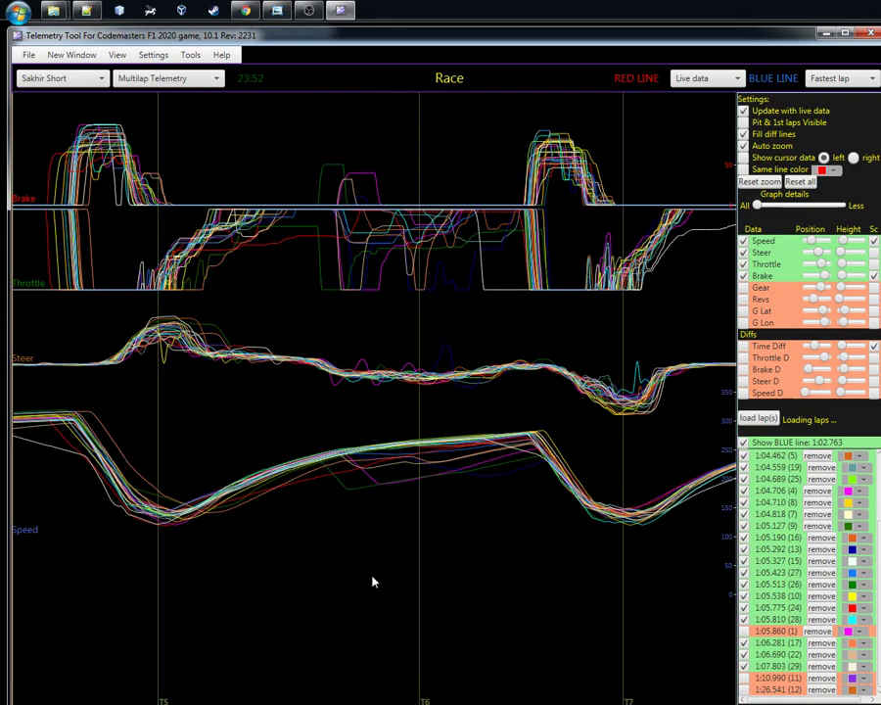
{"action": "mouse_move", "coordinate": [651, 590]}
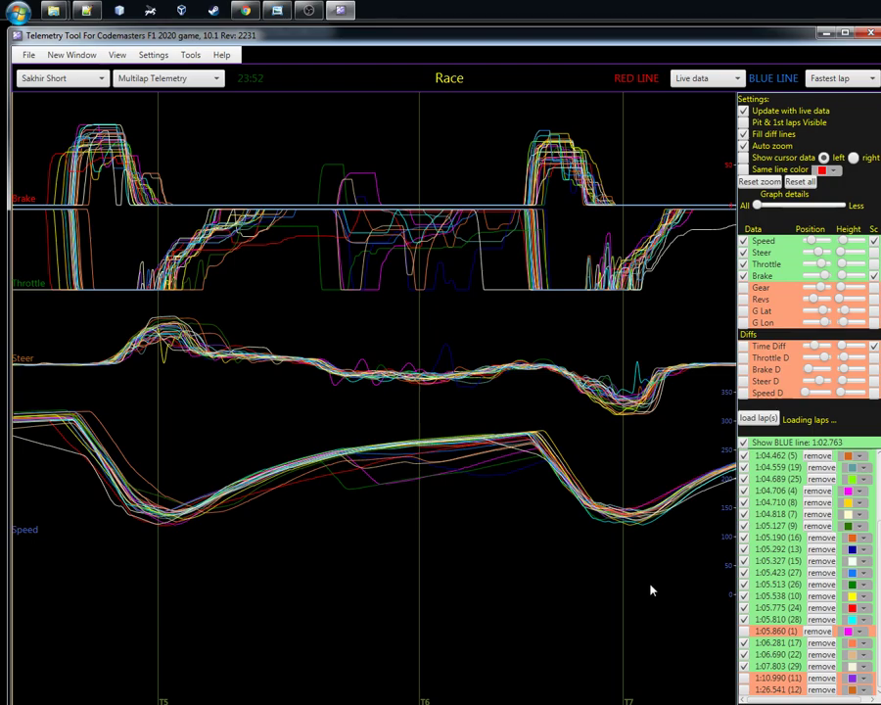
{"action": "mouse_move", "coordinate": [82, 258]}
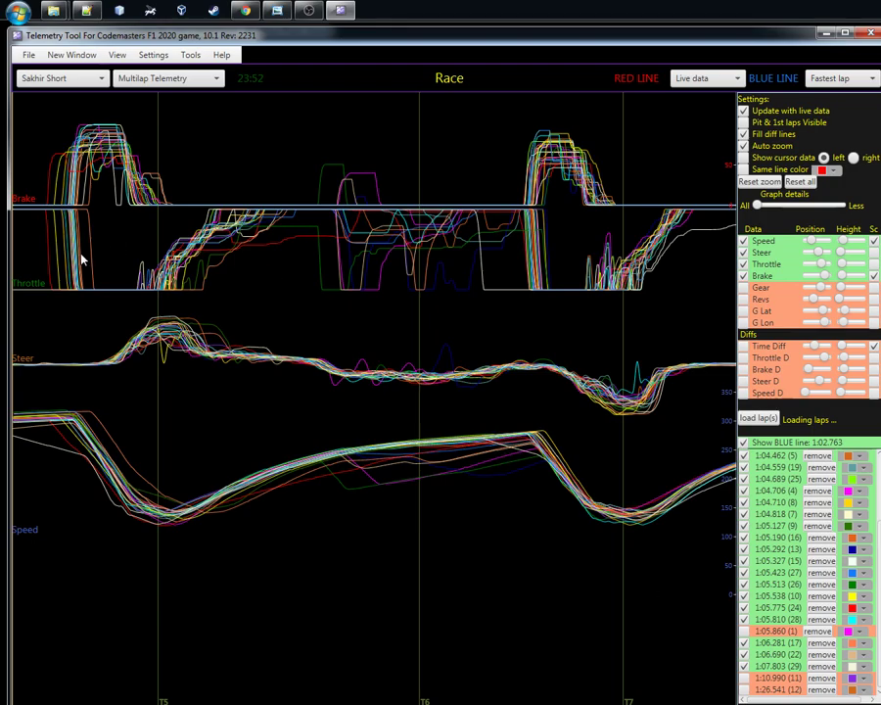
{"action": "mouse_move", "coordinate": [35, 196]}
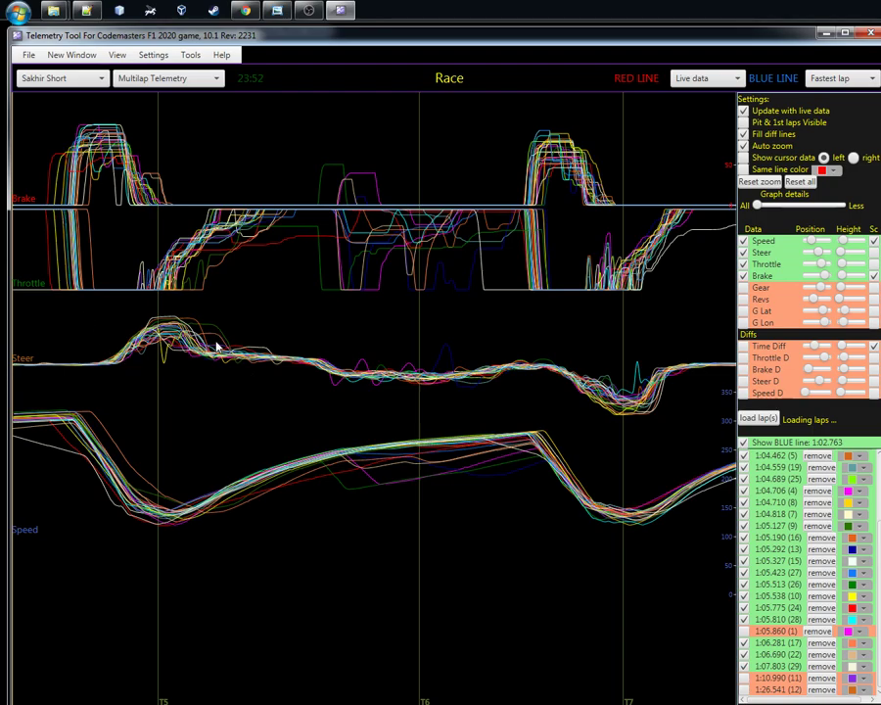
Select Map from the analysis view dropdown to show the overlaid racing lines
{"action": "left_click", "coordinate": [166, 77]}
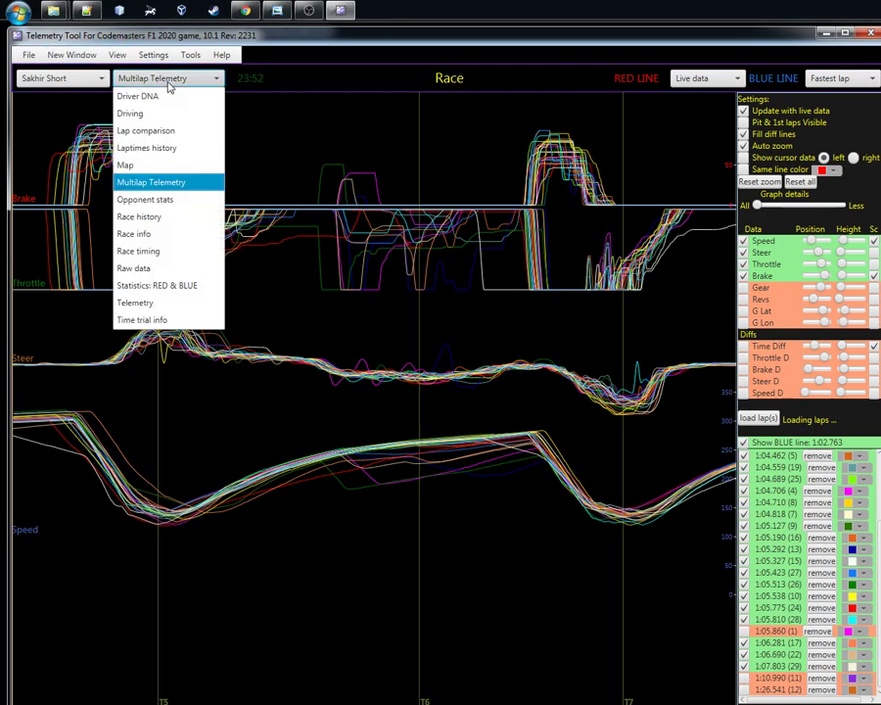
{"action": "left_click", "coordinate": [124, 164]}
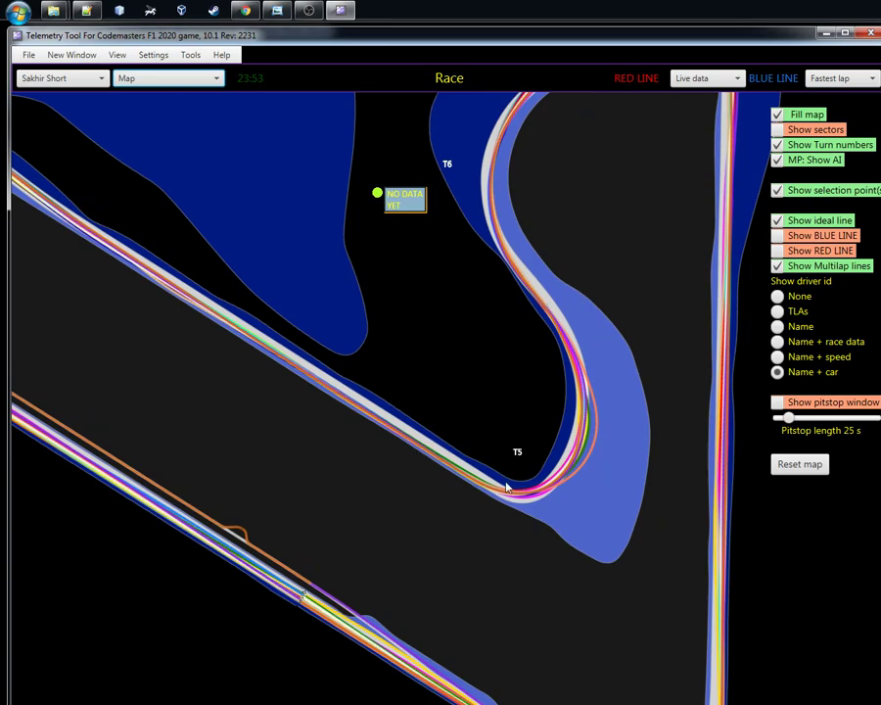
{"action": "mouse_move", "coordinate": [423, 512]}
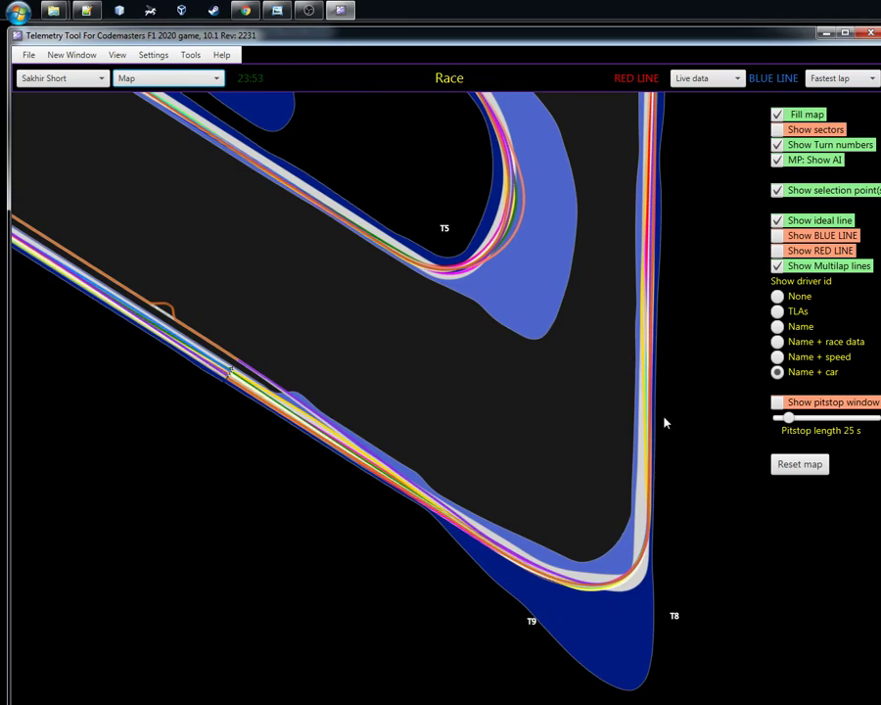
{"action": "mouse_move", "coordinate": [587, 260]}
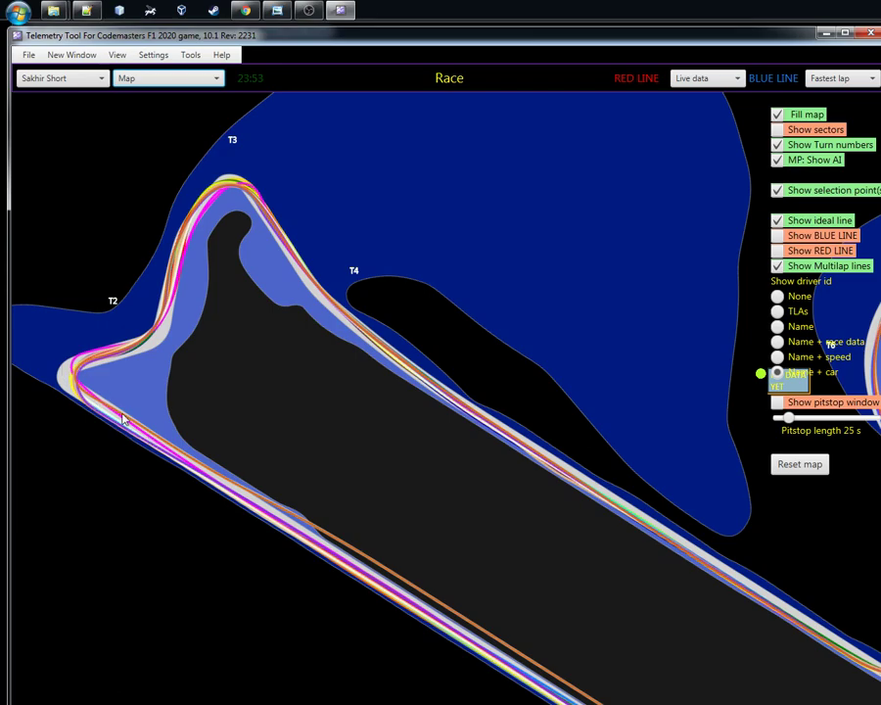
{"action": "mouse_move", "coordinate": [118, 400]}
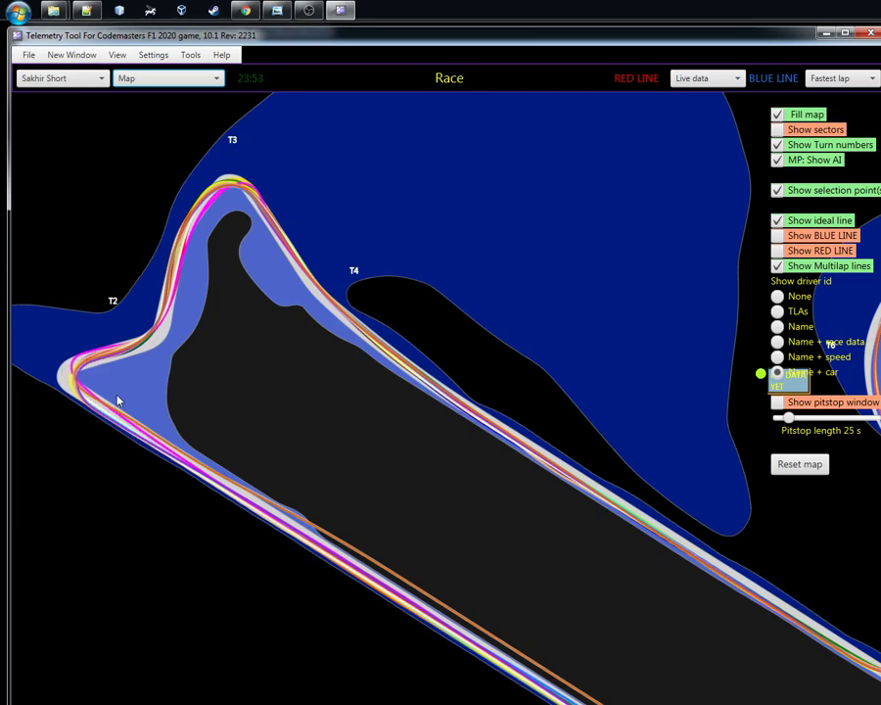
{"action": "mouse_move", "coordinate": [222, 184]}
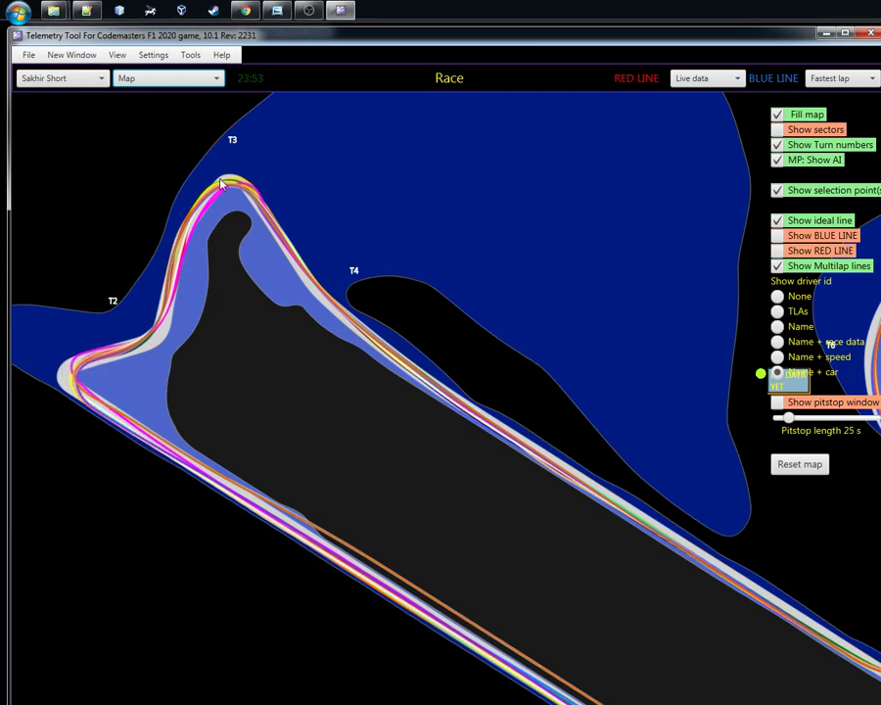
{"action": "mouse_move", "coordinate": [371, 578]}
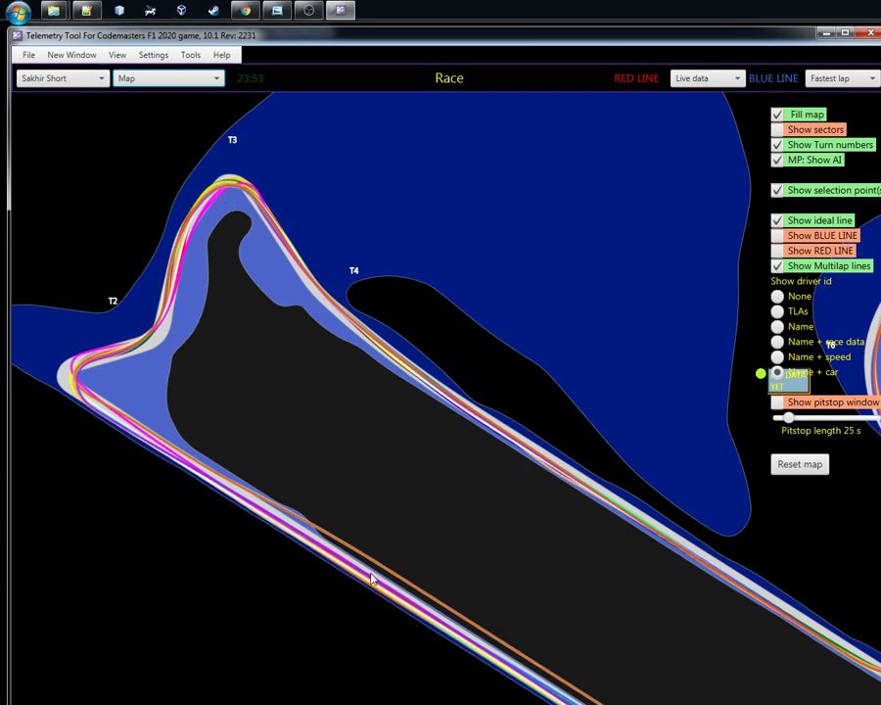
{"action": "mouse_move", "coordinate": [323, 528]}
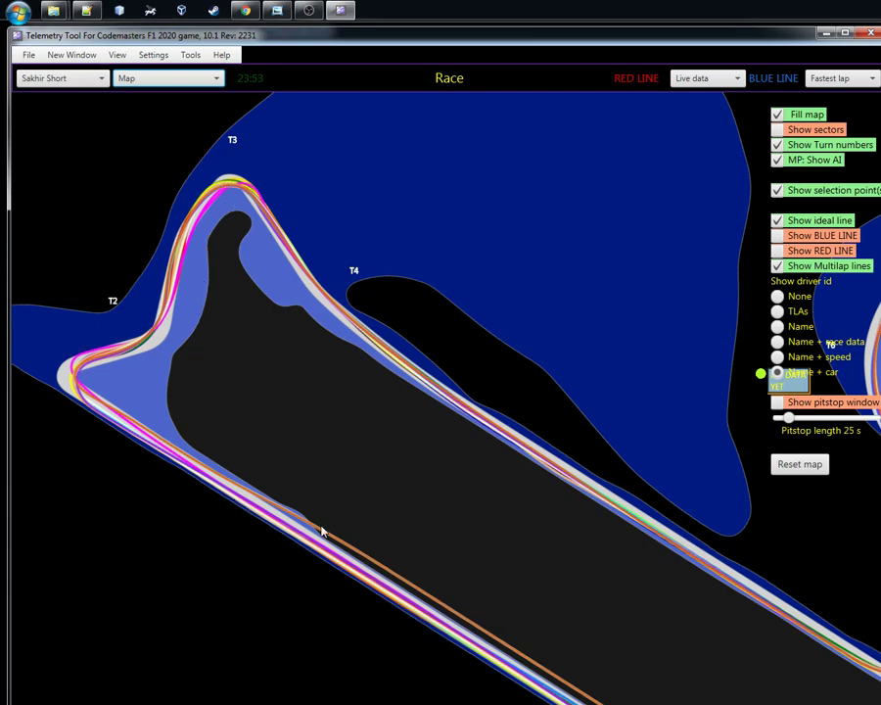
{"action": "mouse_move", "coordinate": [195, 196]}
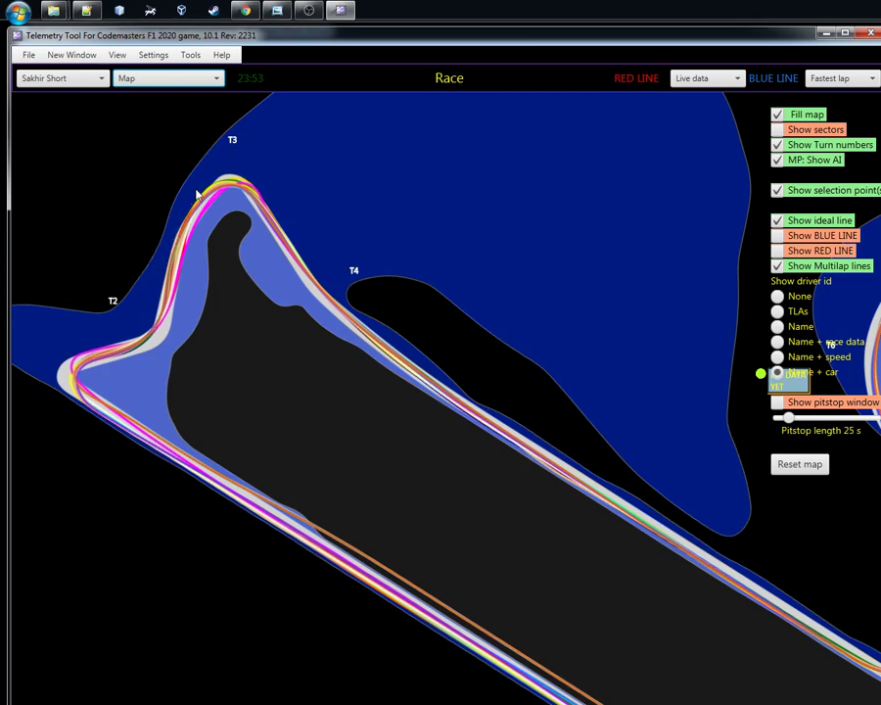
{"action": "mouse_move", "coordinate": [209, 107]}
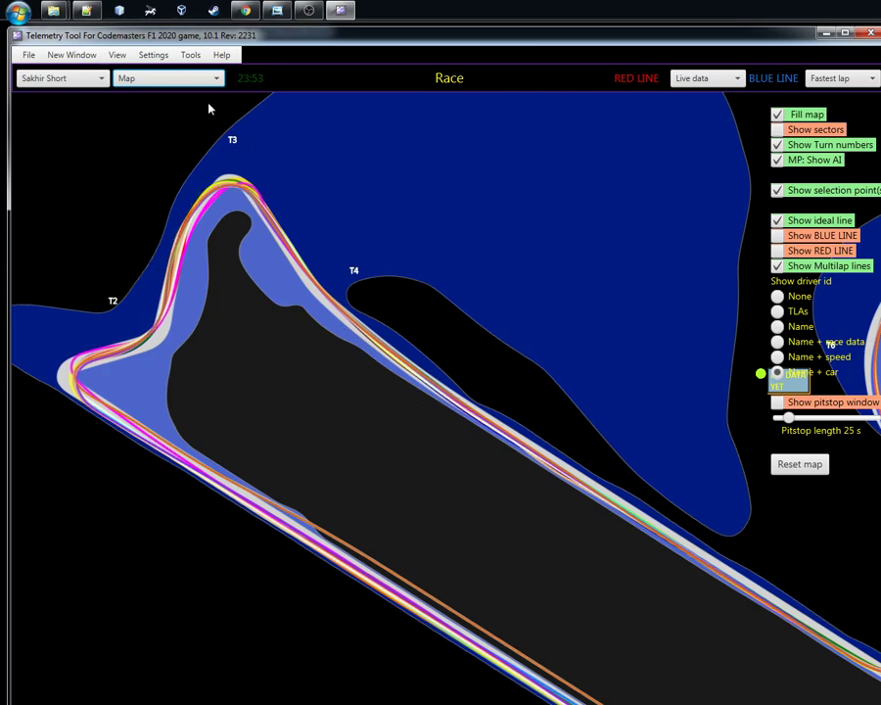
Reselect Multilap Telemetry, then show the 'Telemetry V10 – How to use Multilap' title card
{"action": "left_click", "coordinate": [167, 78]}
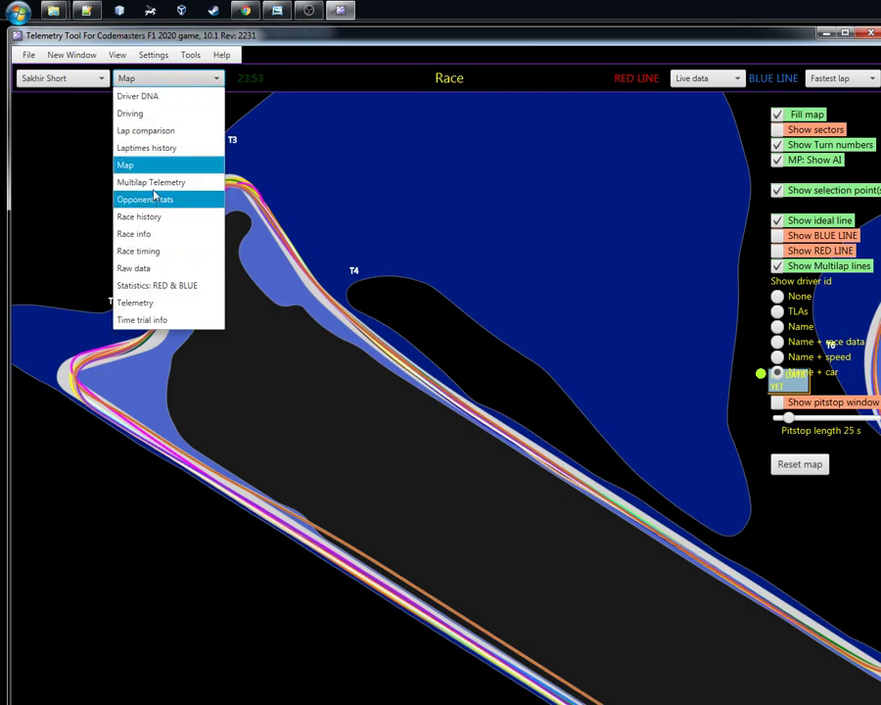
{"action": "left_click", "coordinate": [150, 182]}
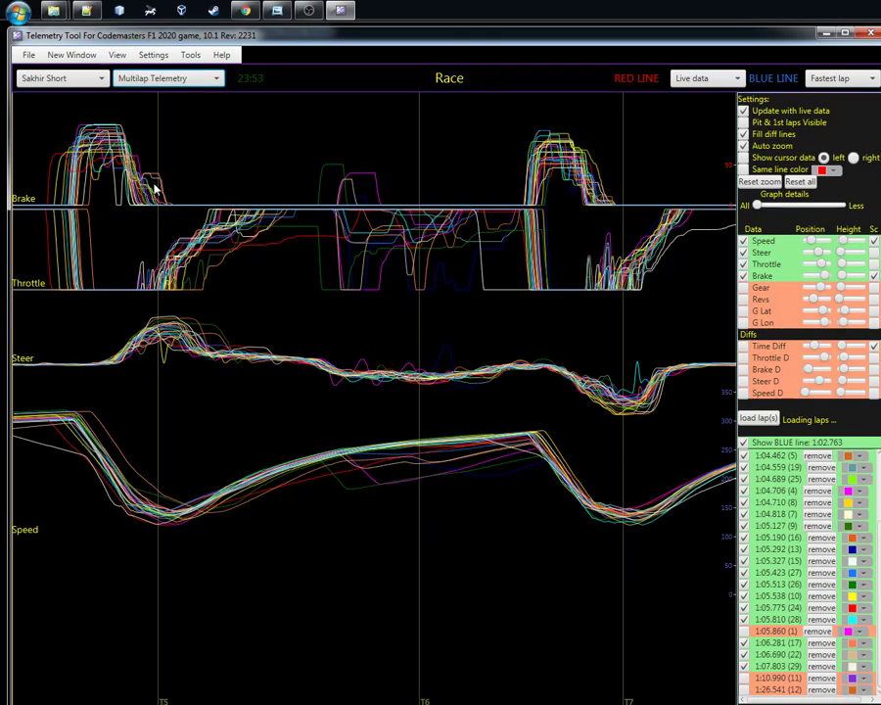
{"action": "mouse_move", "coordinate": [211, 276]}
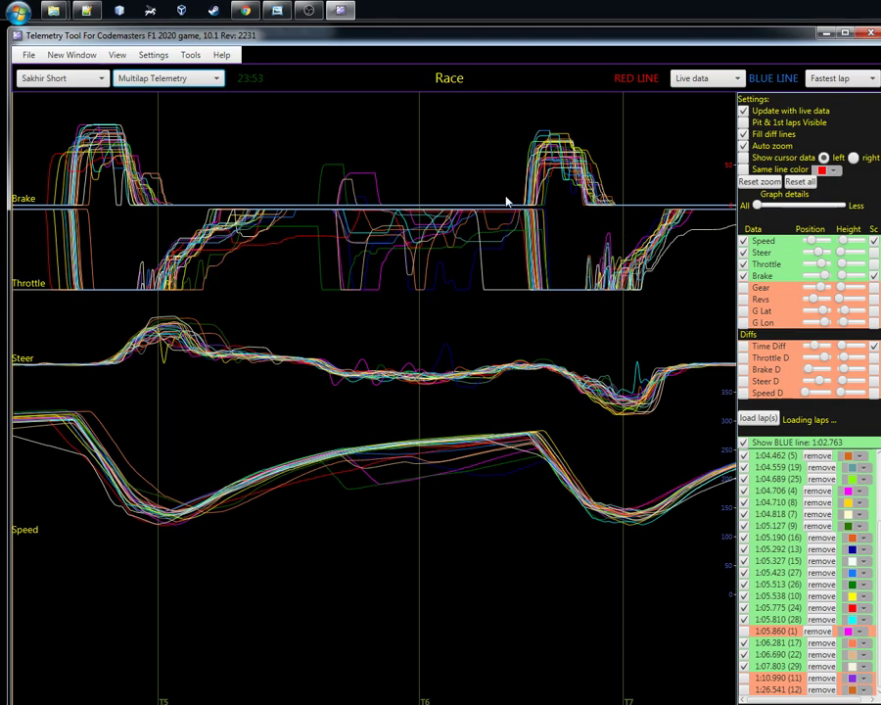
{"action": "mouse_move", "coordinate": [41, 196]}
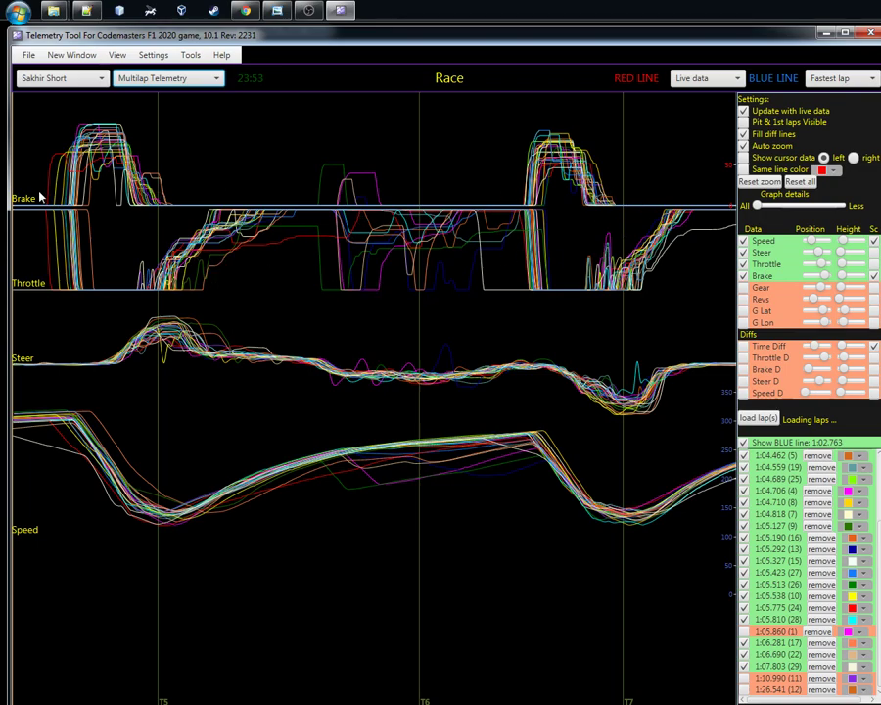
{"action": "mouse_move", "coordinate": [619, 258]}
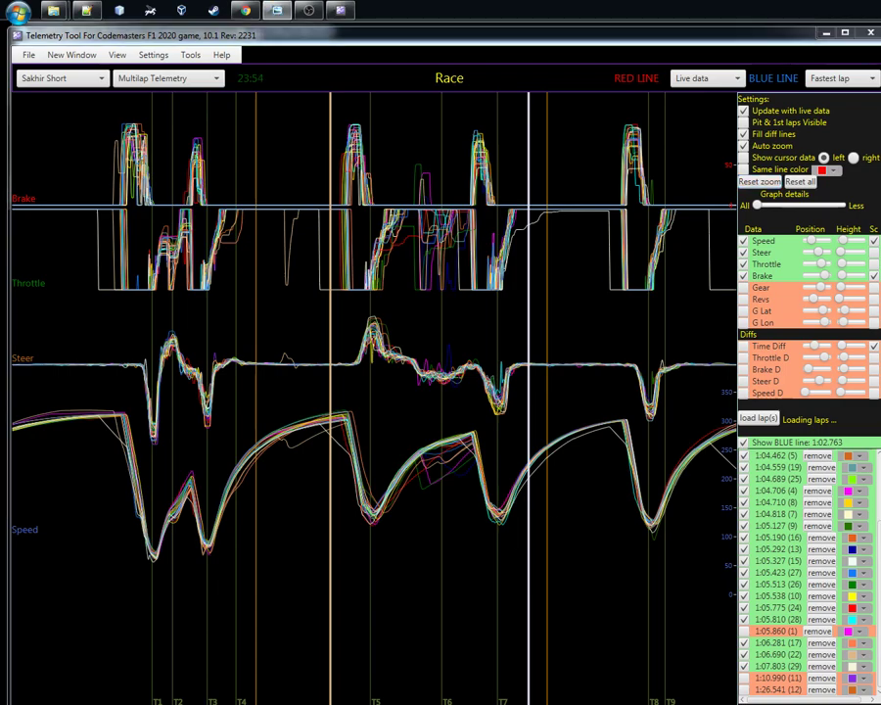
{"action": "left_click", "coordinate": [340, 11]}
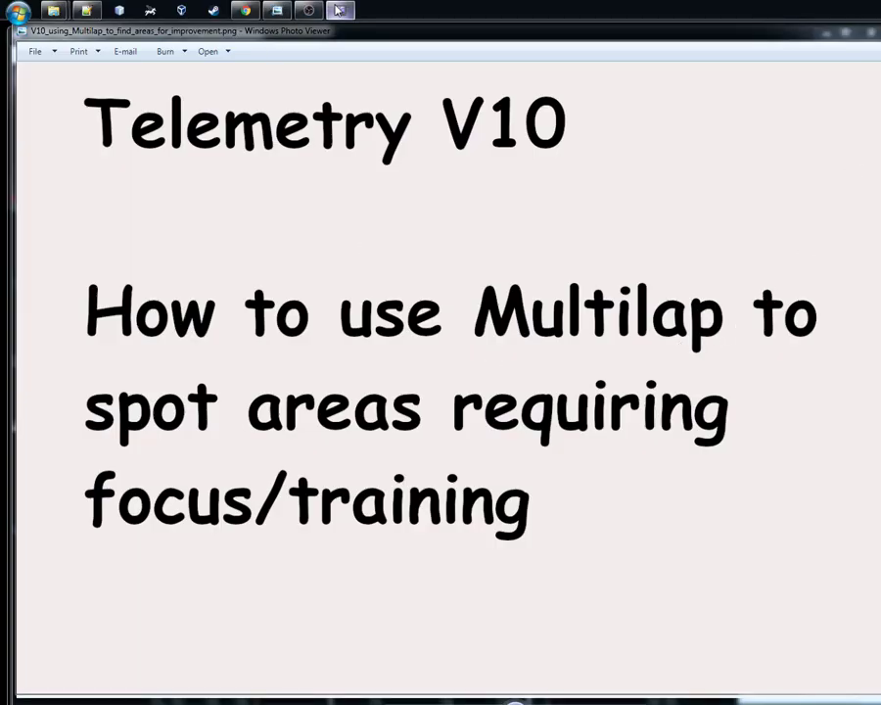